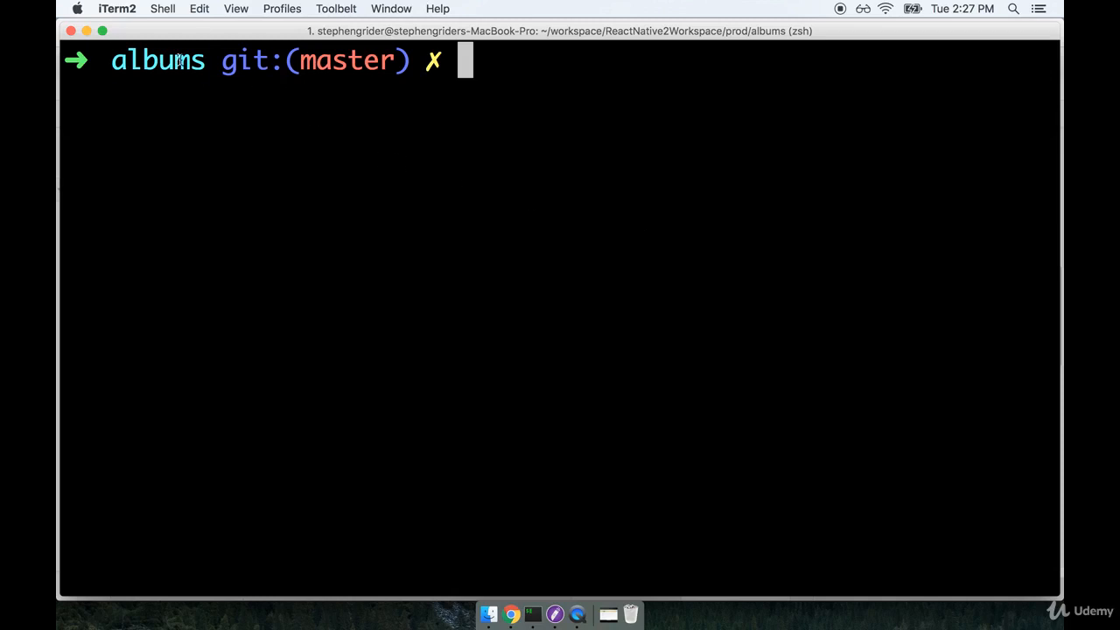
# Step: Run 'atom .' from the albums directory in iTerm2 to open the project in Atom
pyautogui.doubleClick(158, 59)
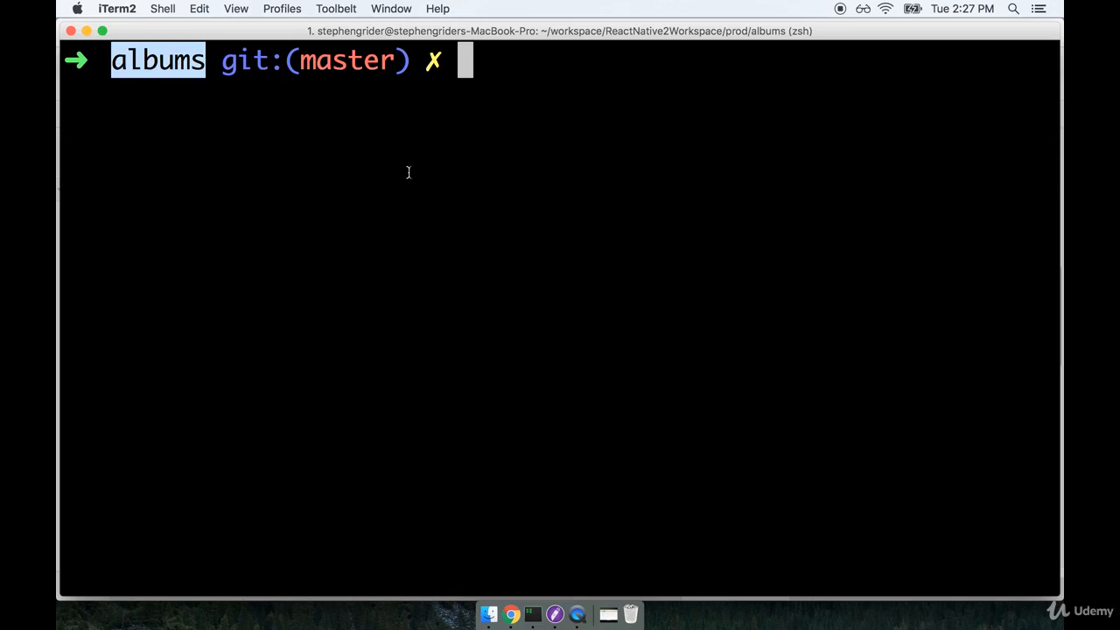
pyautogui.write('atom .')
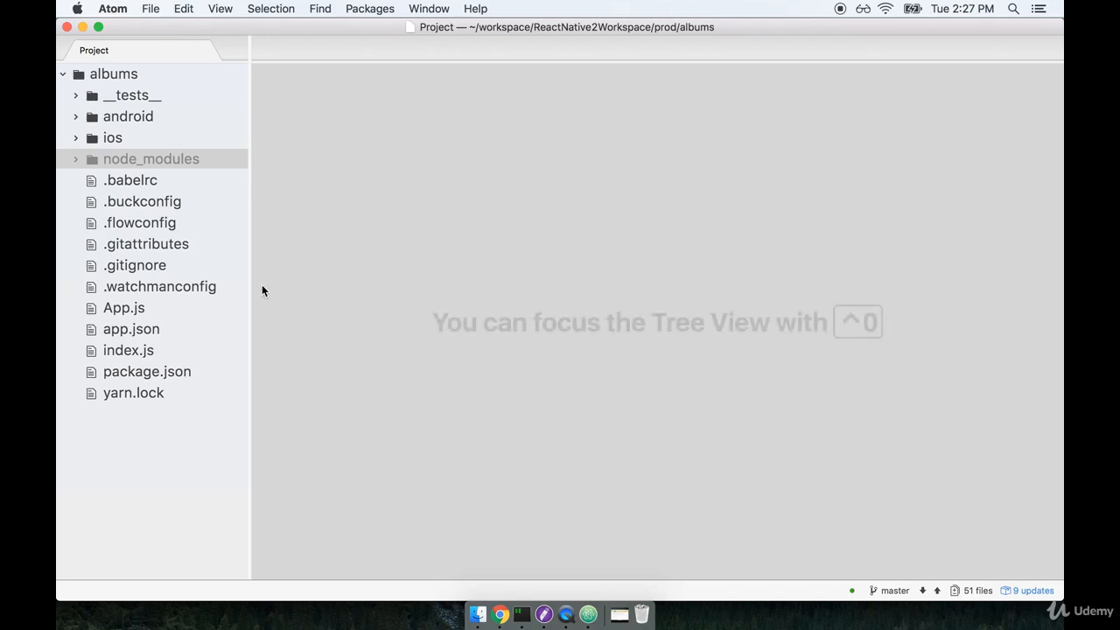
pyautogui.moveTo(218, 354)
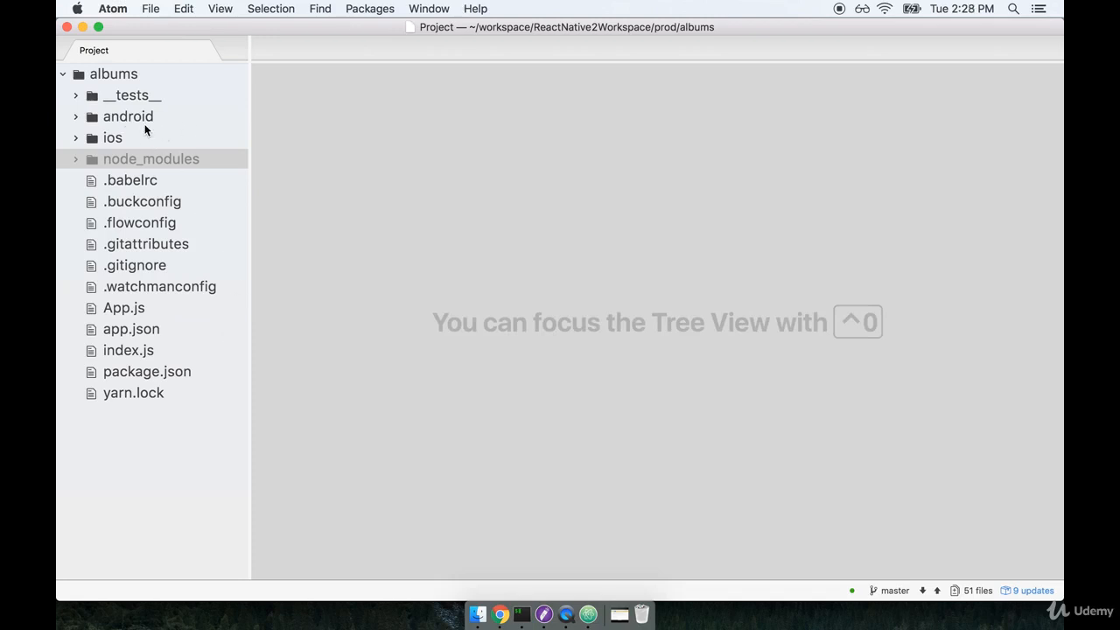
pyautogui.moveTo(146, 142)
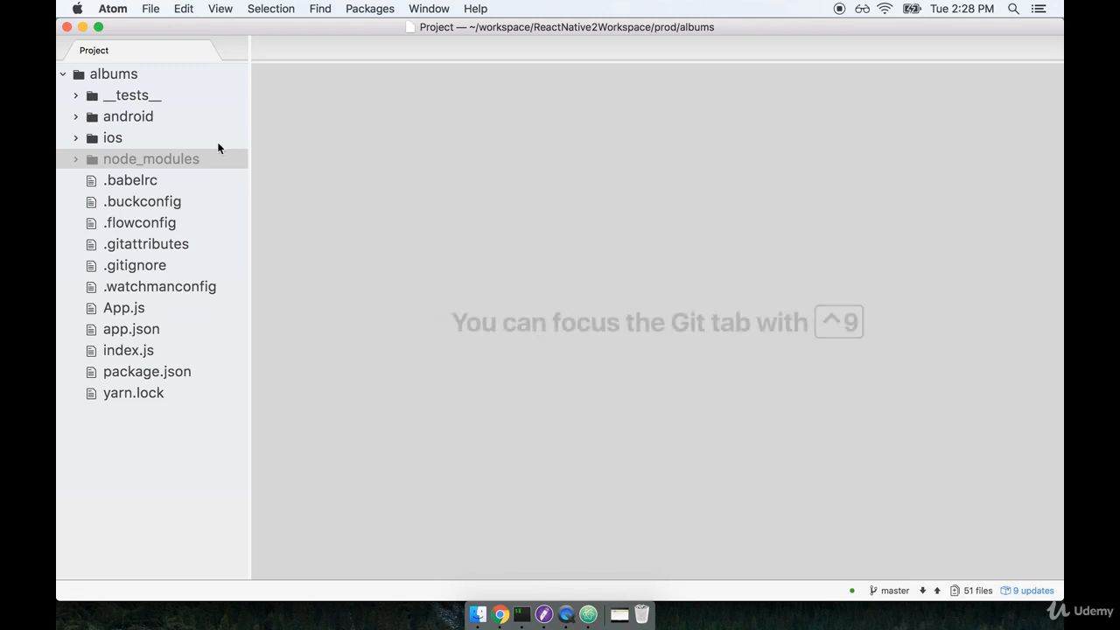
pyautogui.moveTo(210, 166)
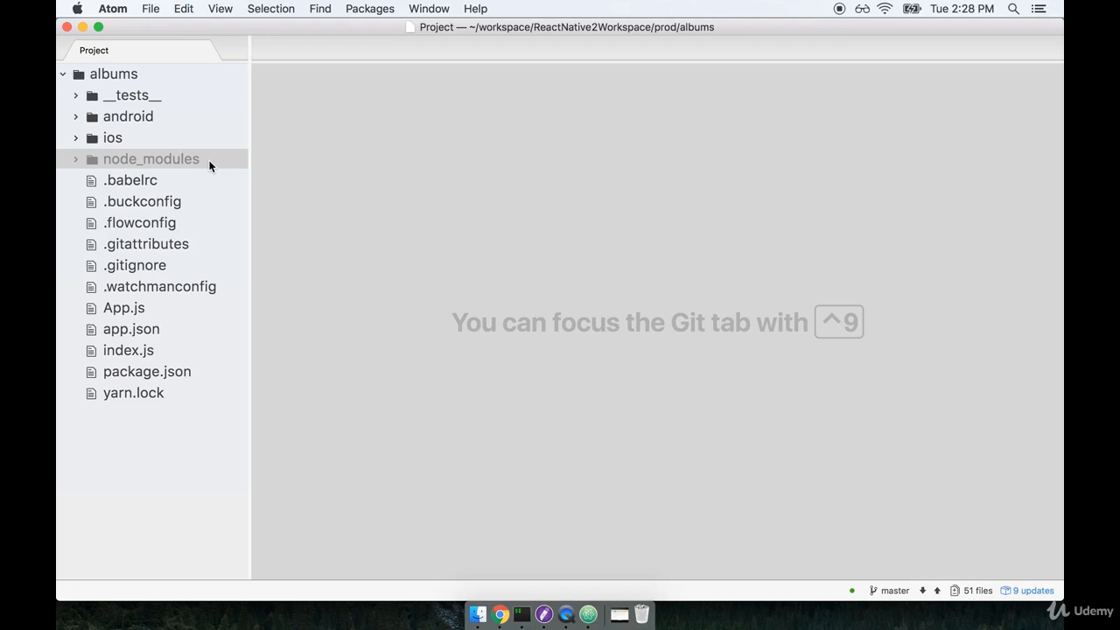
pyautogui.click(150, 159)
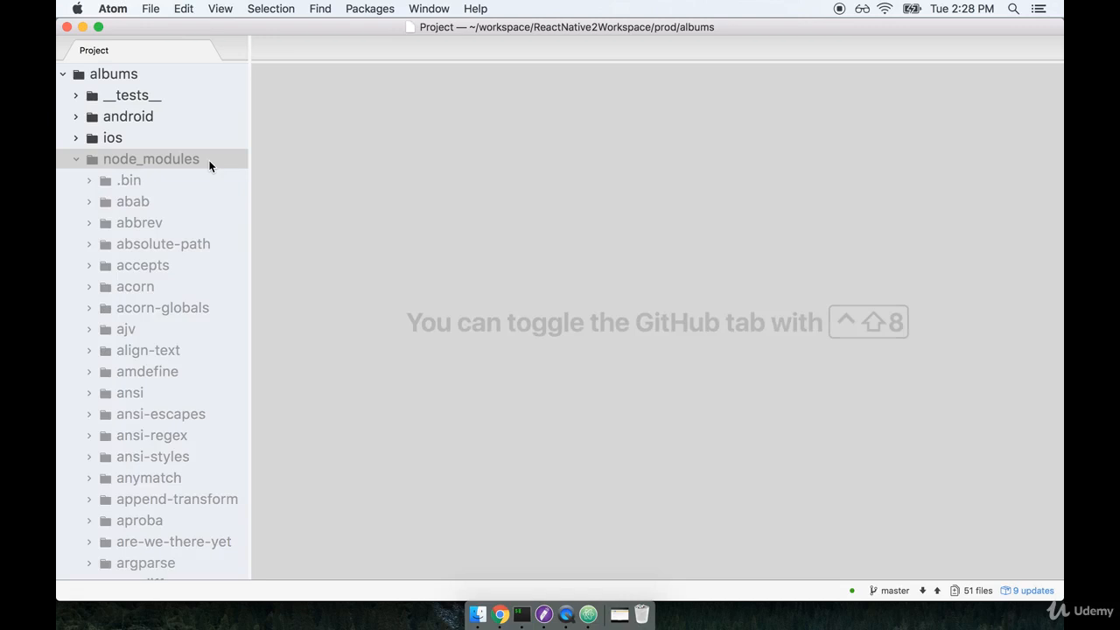
pyautogui.scroll(-3)
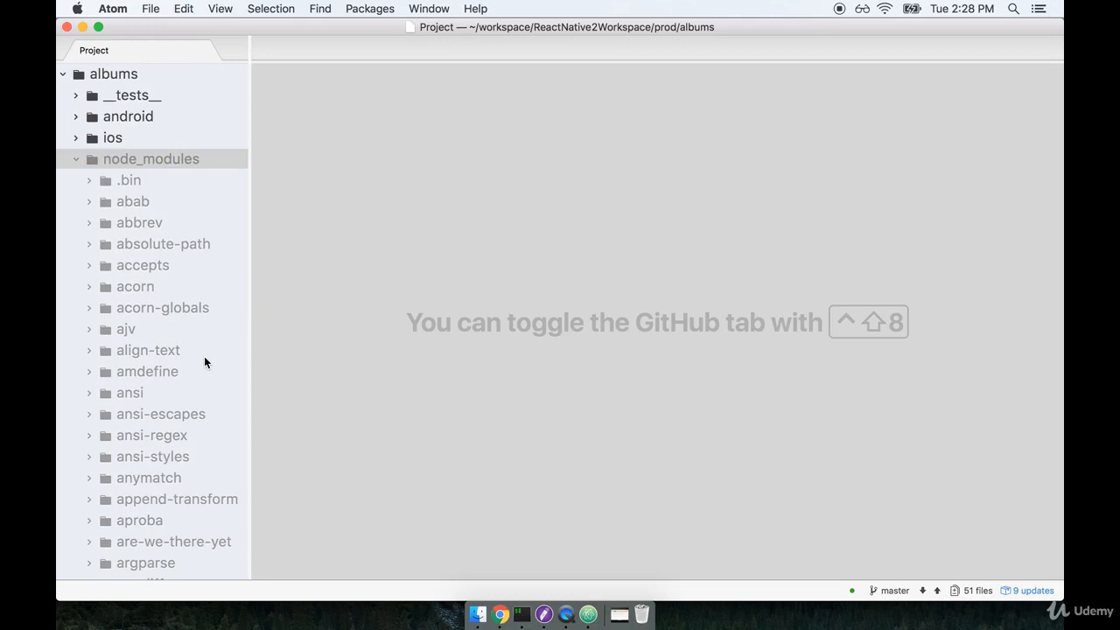
pyautogui.moveTo(191, 268)
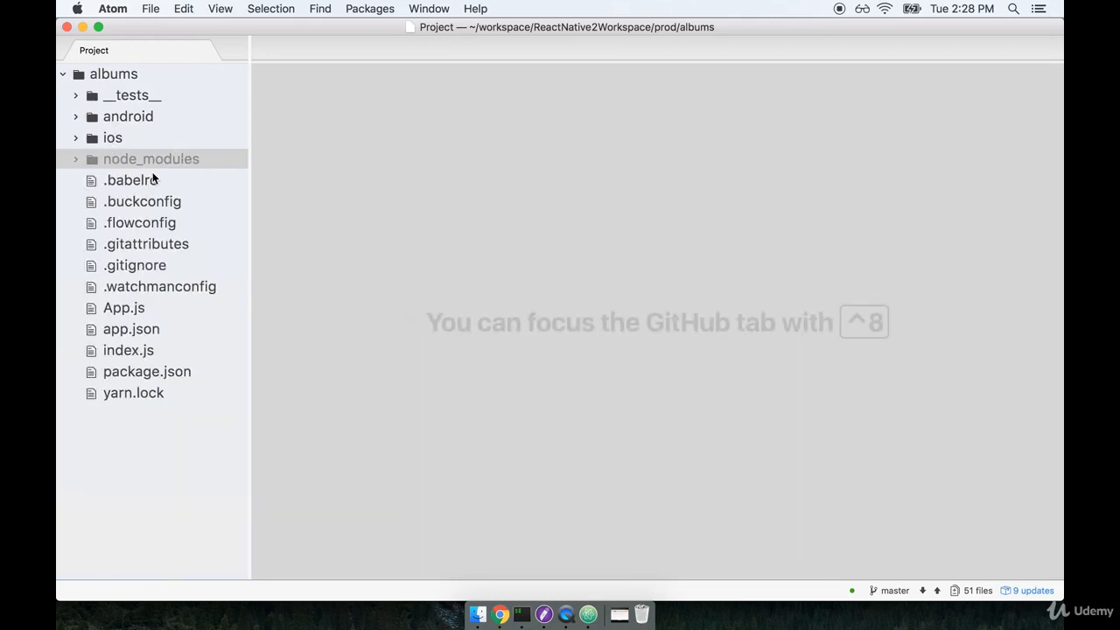
pyautogui.moveTo(184, 277)
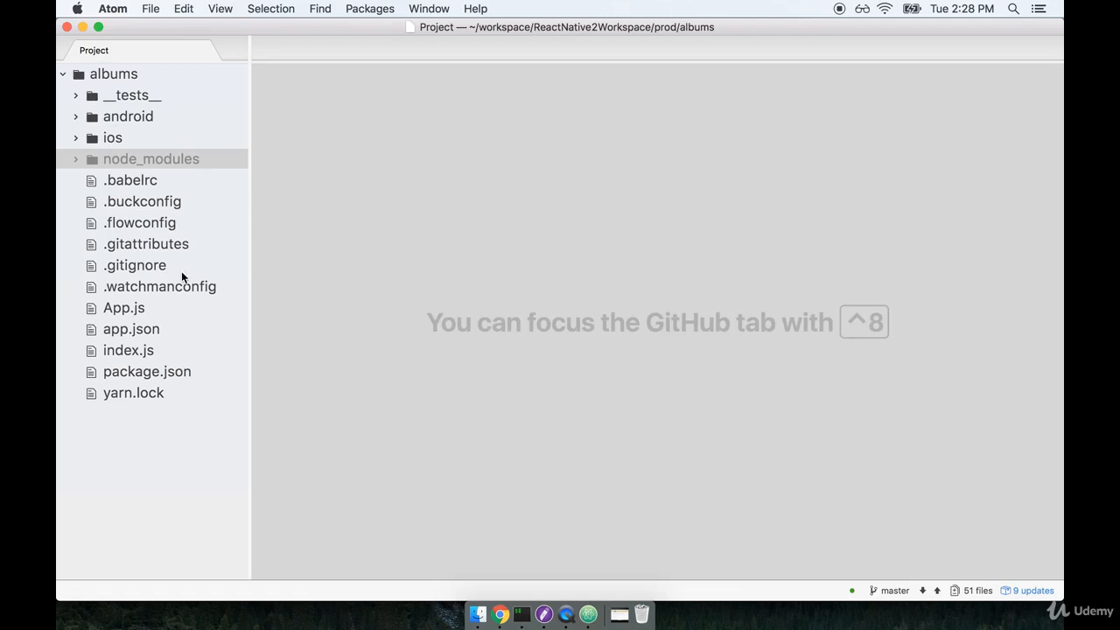
pyautogui.moveTo(182, 293)
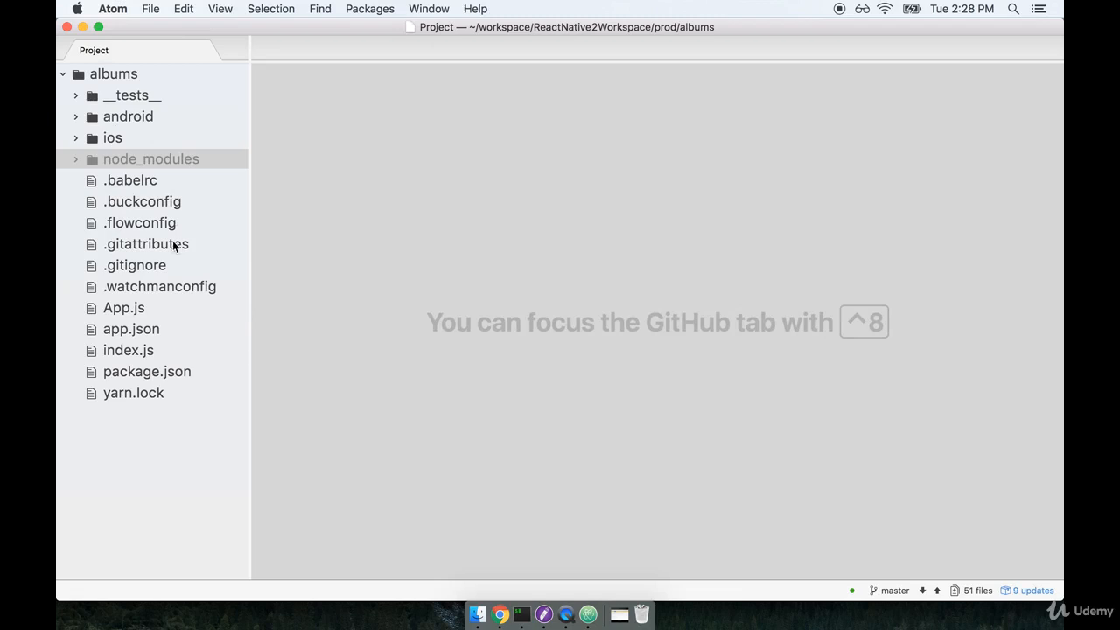
pyautogui.moveTo(172, 270)
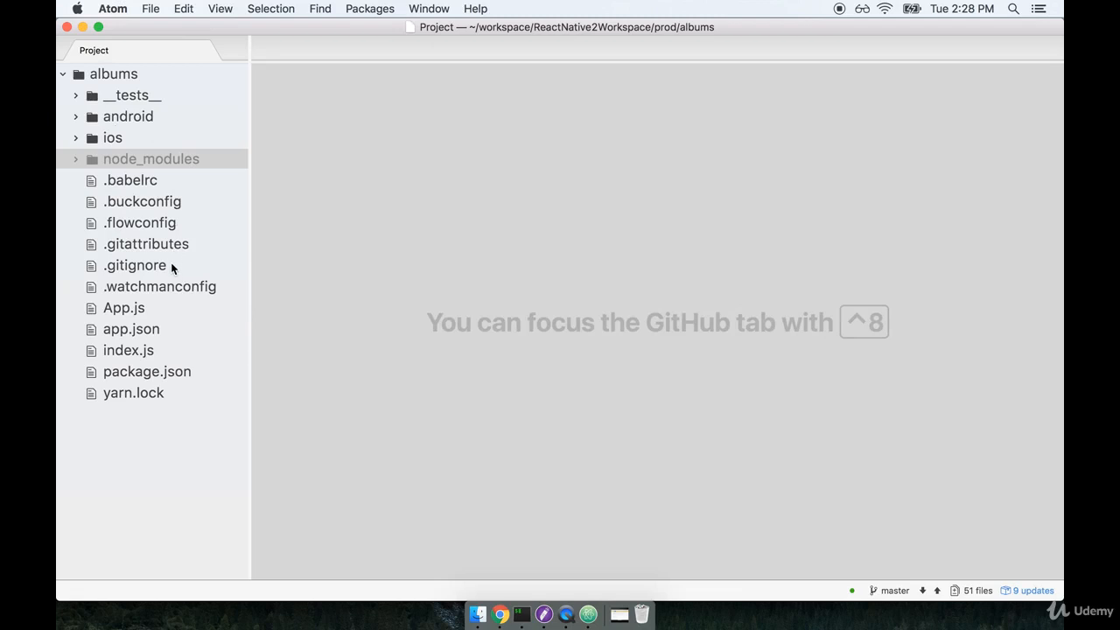
# Step: Select index.js in the albums project tree
pyautogui.click(128, 349)
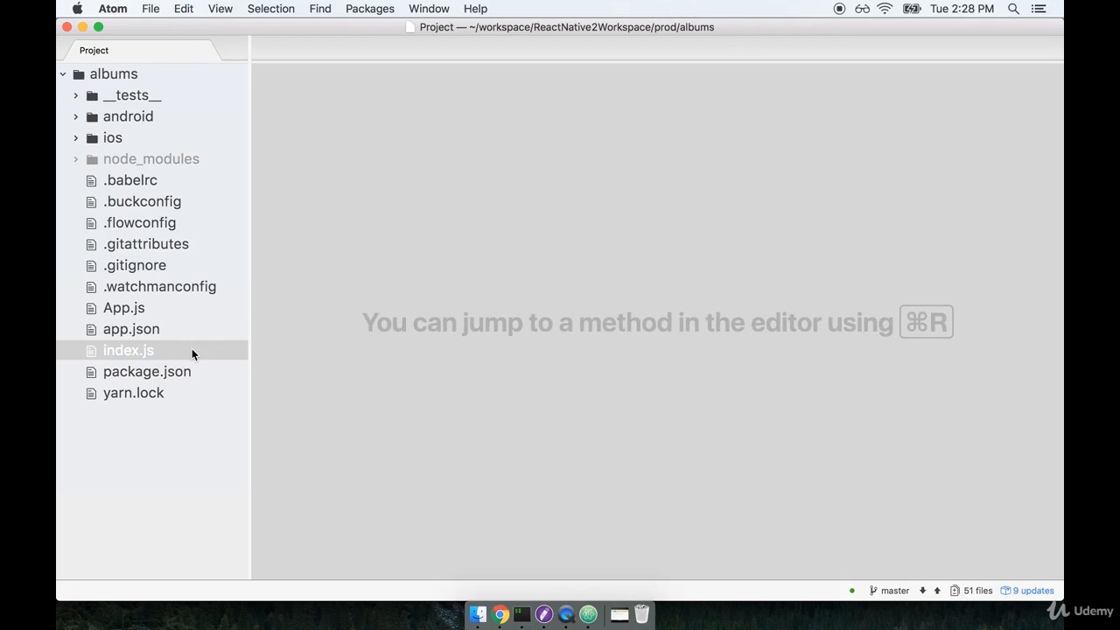
pyautogui.moveTo(181, 357)
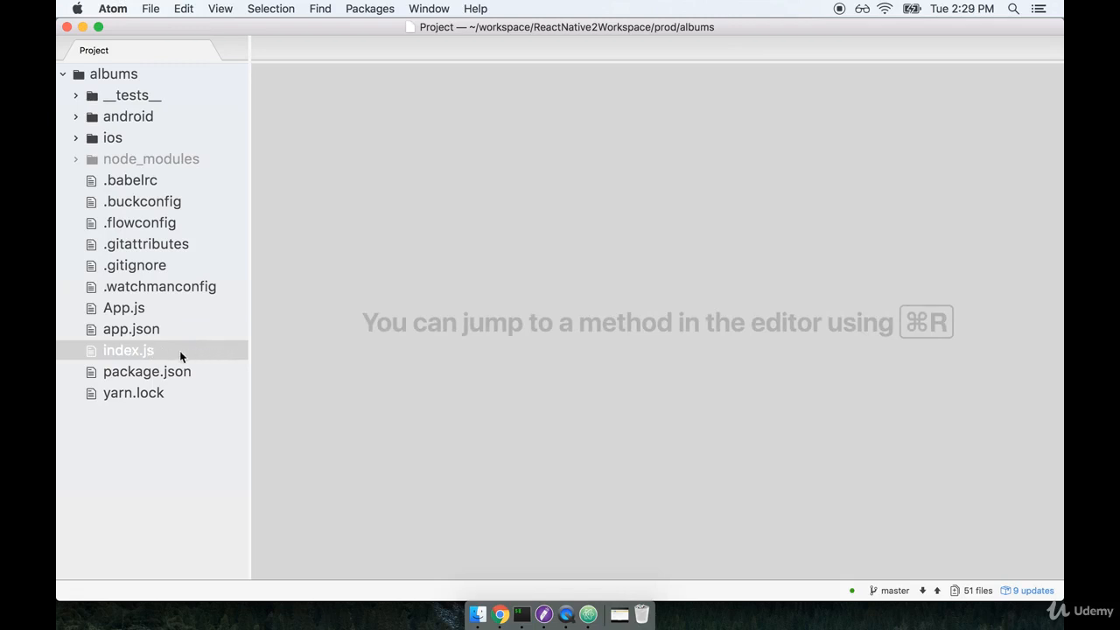
pyautogui.moveTo(213, 359)
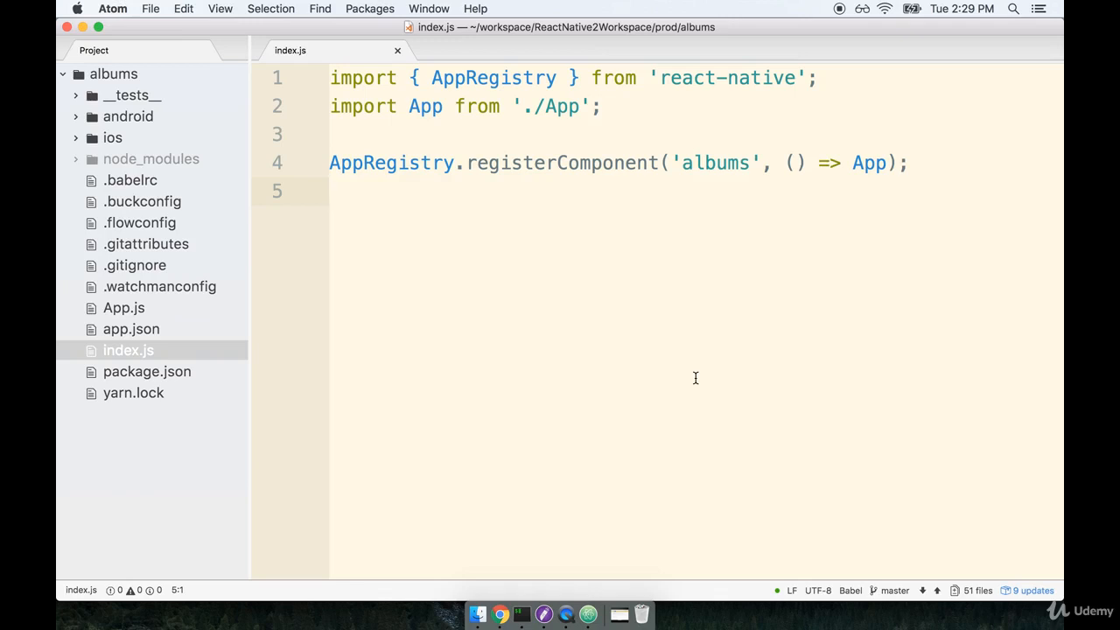
# Step: Select all the code in the index.js editor to clear it
pyautogui.click(333, 190)
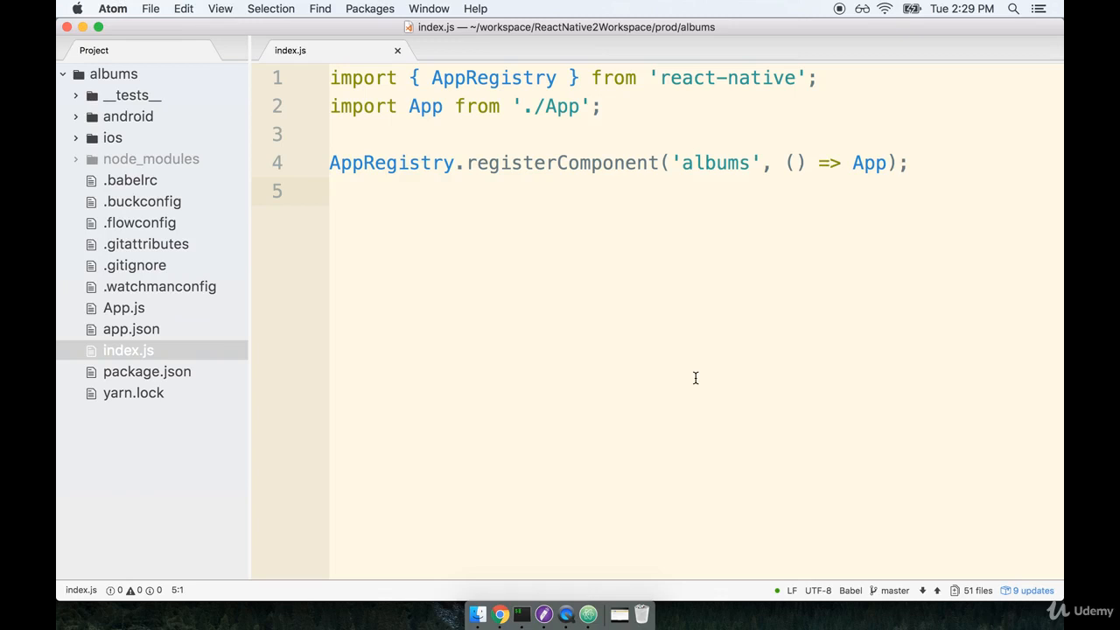
pyautogui.click(333, 191)
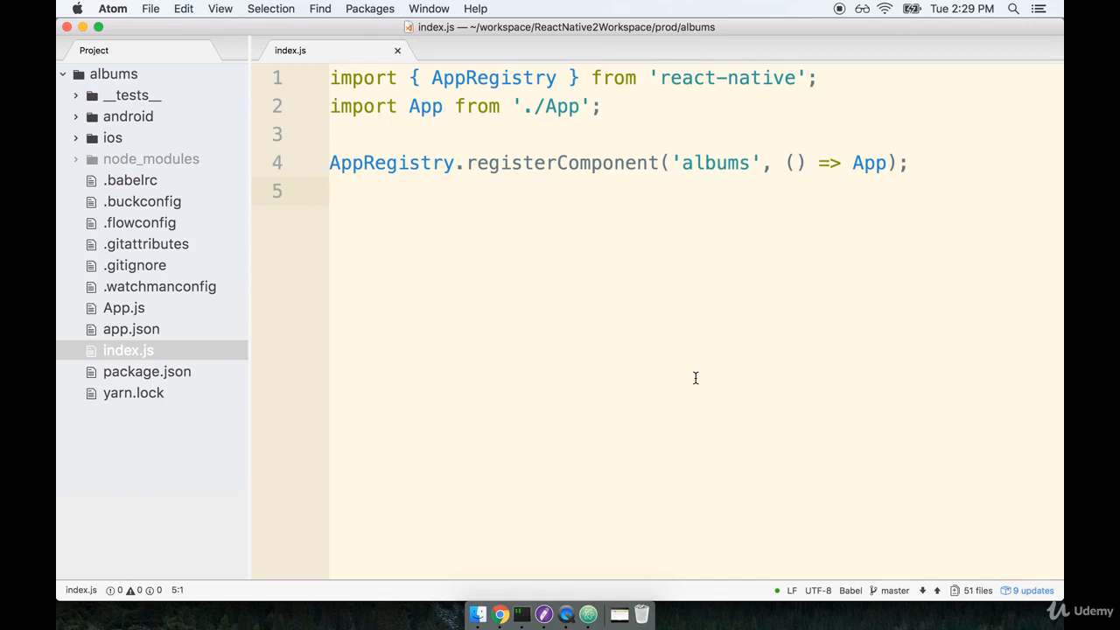
pyautogui.press('cmd+a')
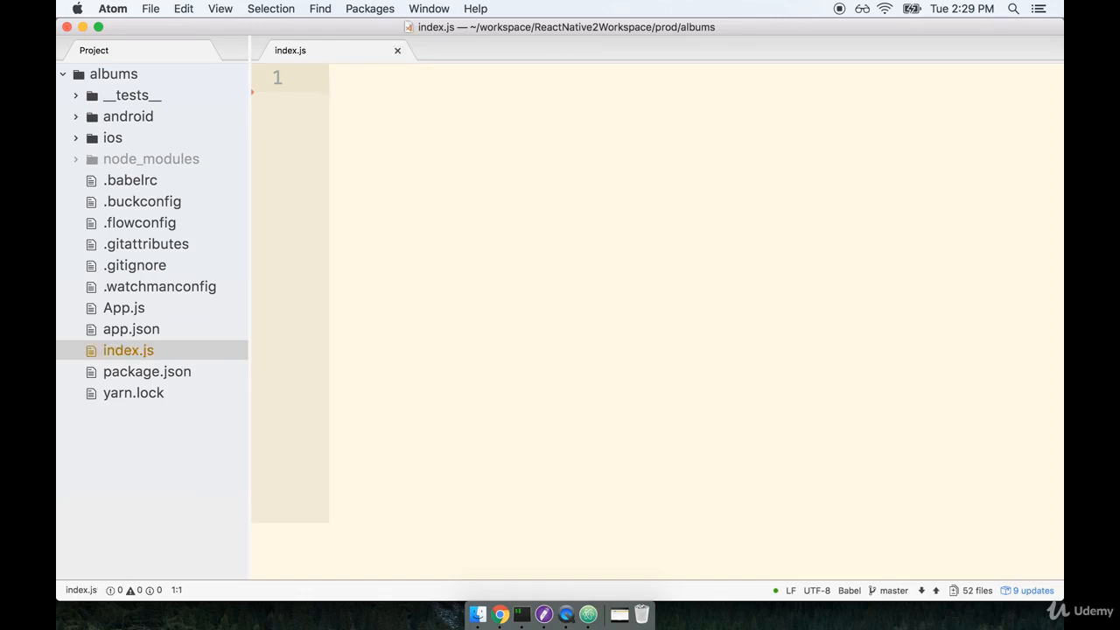
pyautogui.click(350, 77)
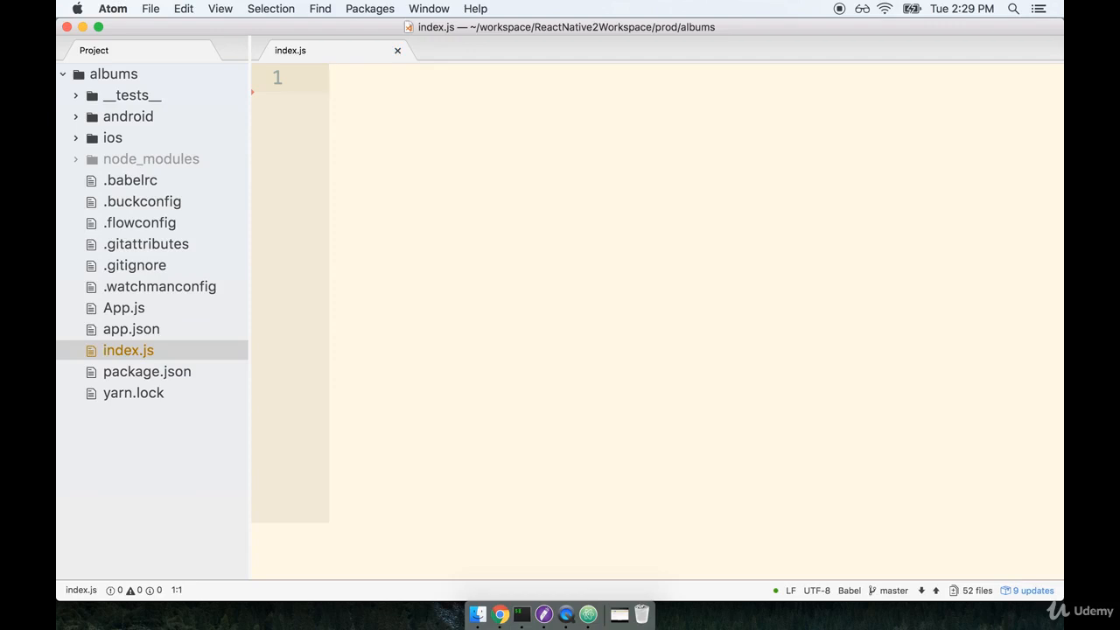
pyautogui.click(350, 77)
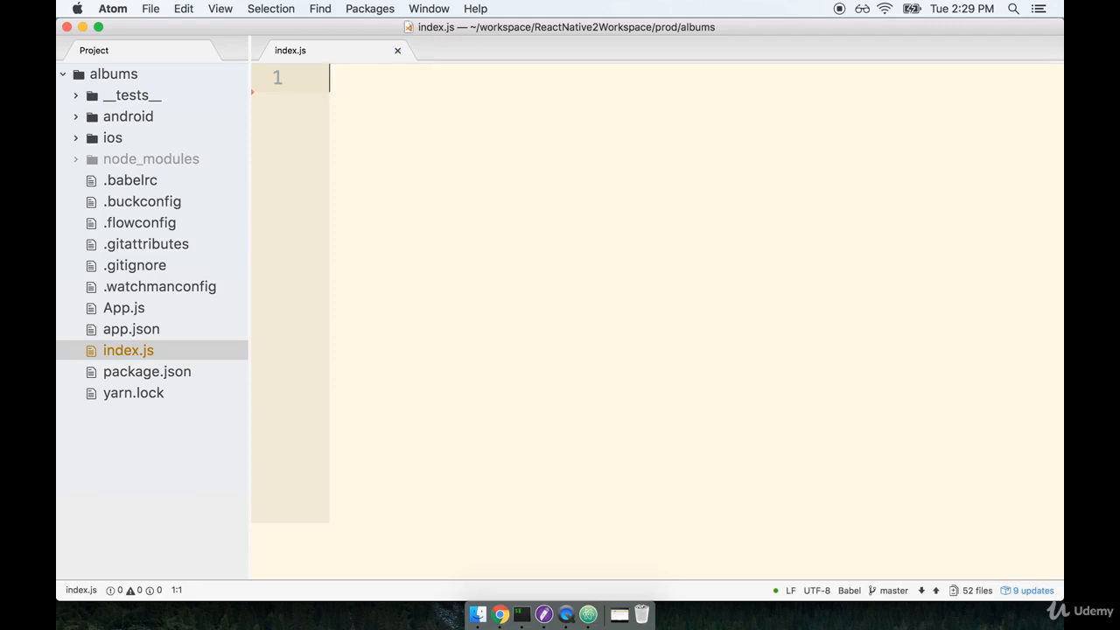